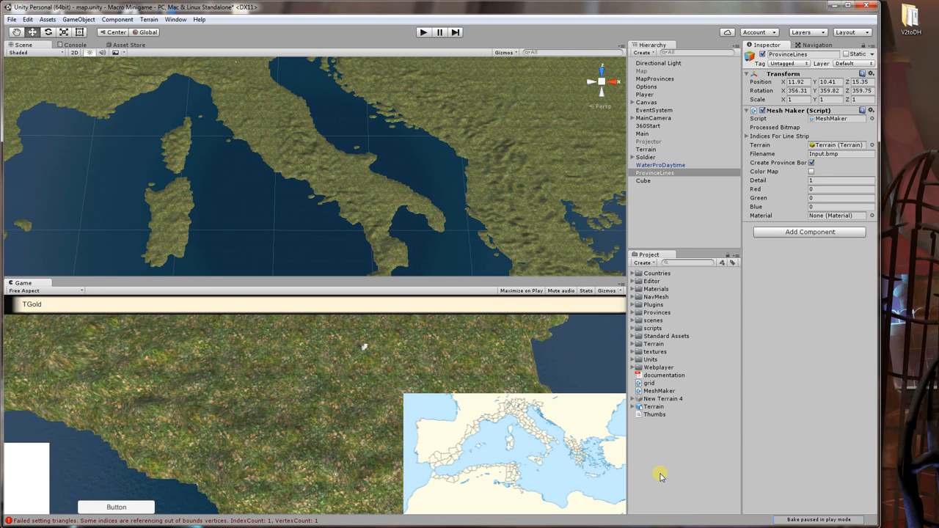
pyautogui.moveTo(577, 335)
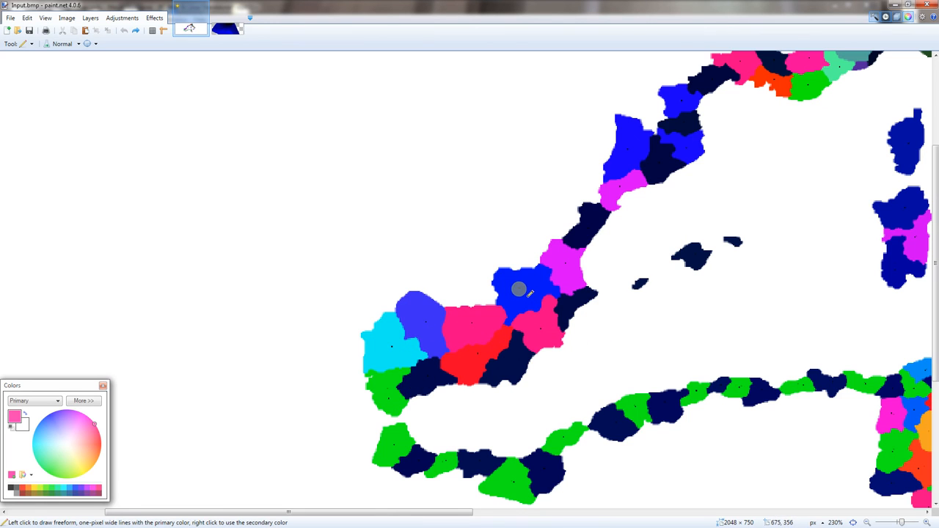
pyautogui.moveTo(551, 339)
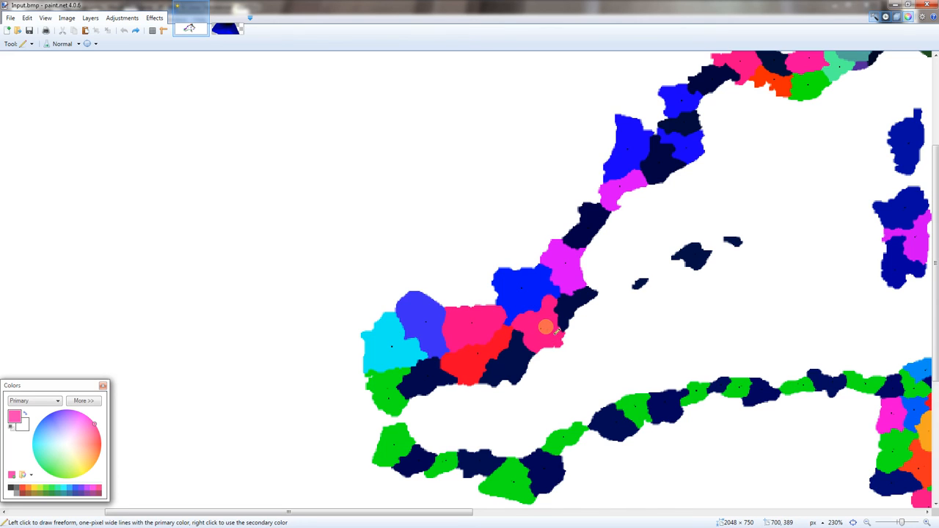
pyautogui.moveTo(544, 330)
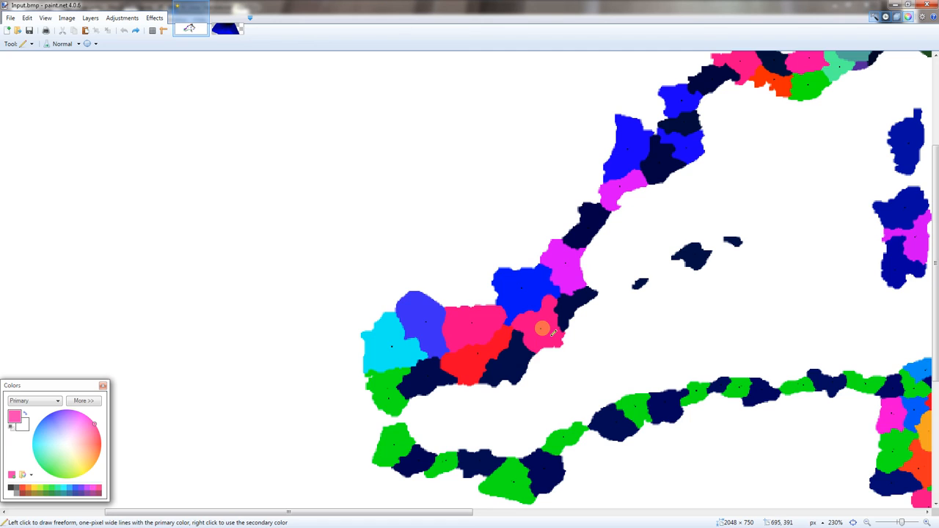
pyautogui.moveTo(554, 325)
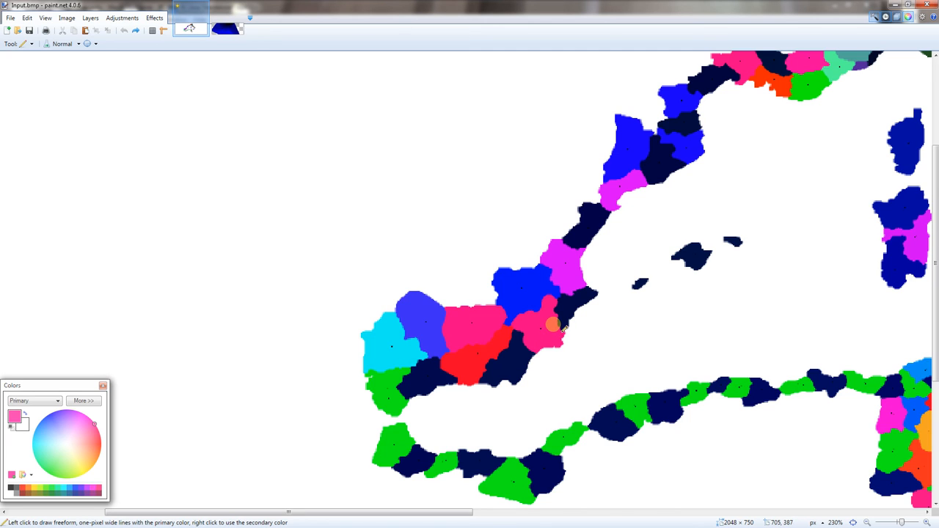
pyautogui.moveTo(555, 293)
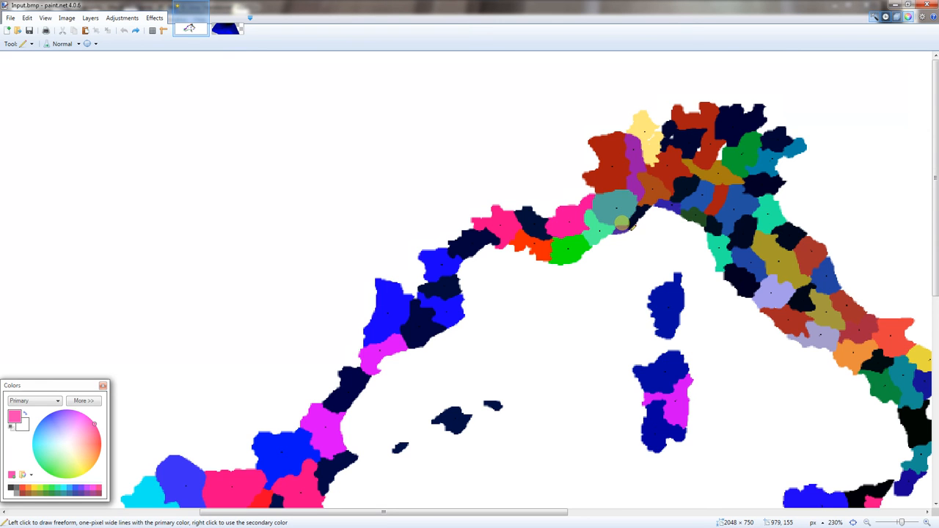
# Scroll the province map to look over the Italian peninsula
pyautogui.scroll(-3)
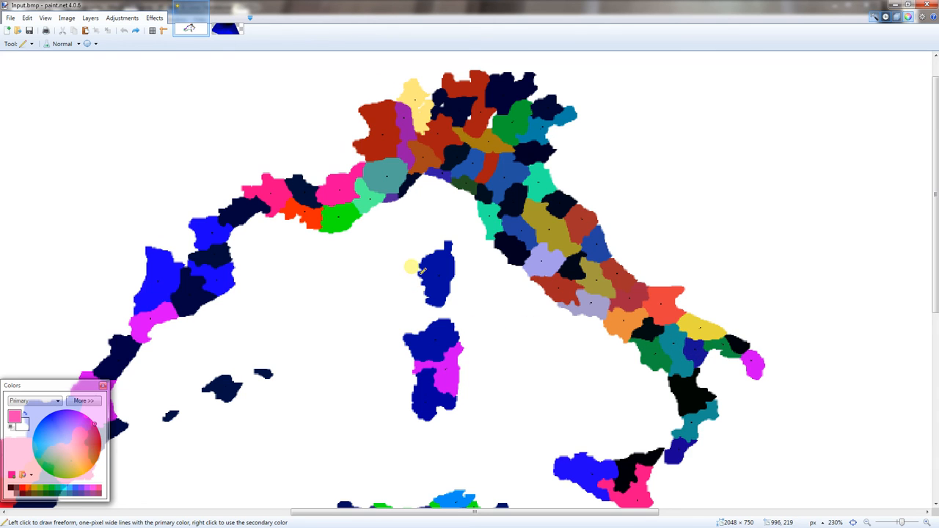
pyautogui.moveTo(384, 7)
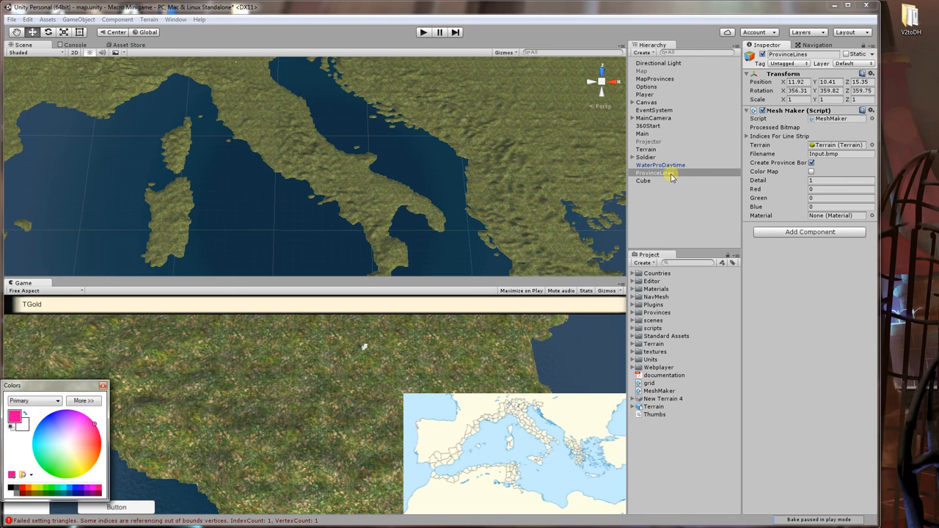
pyautogui.moveTo(791, 111)
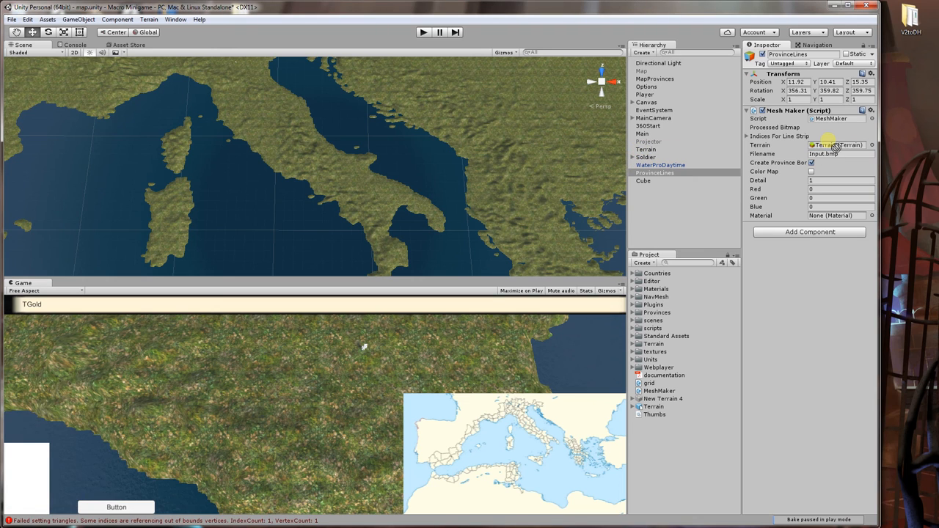
pyautogui.click(654, 174)
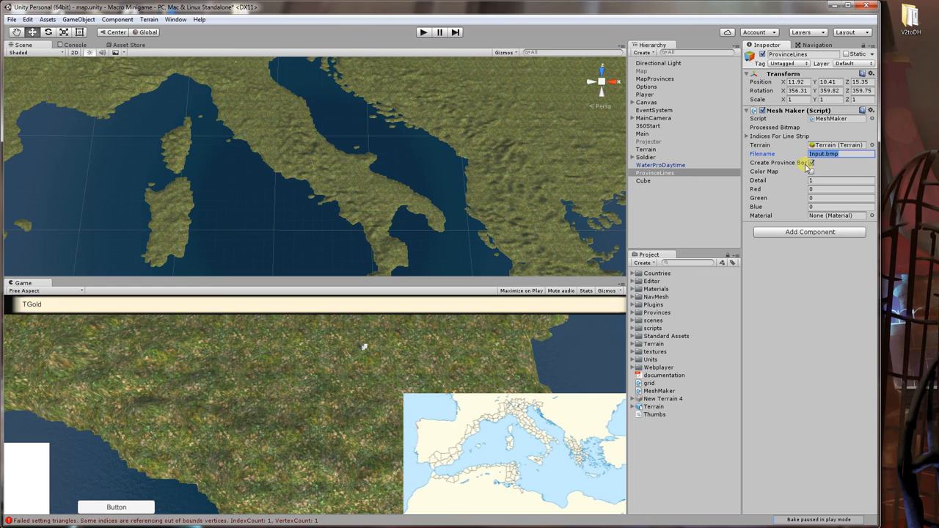
pyautogui.click(810, 161)
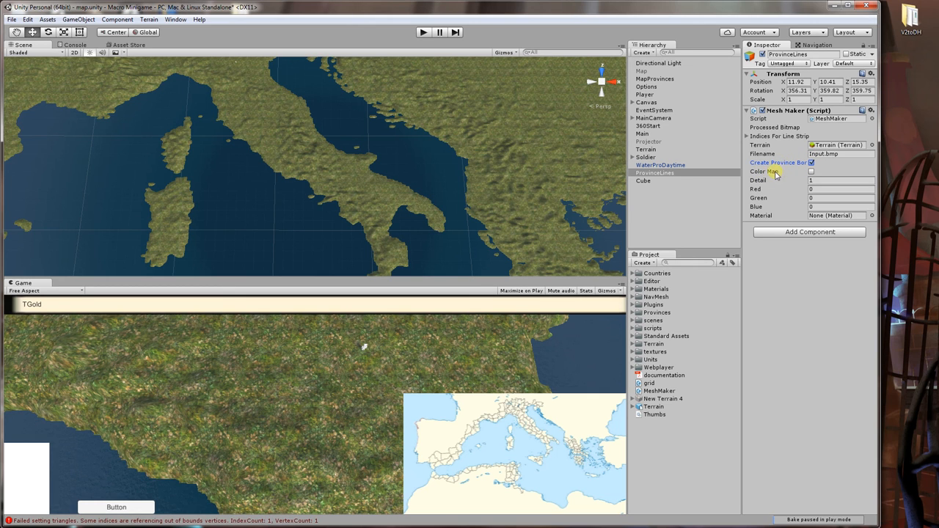
pyautogui.click(810, 171)
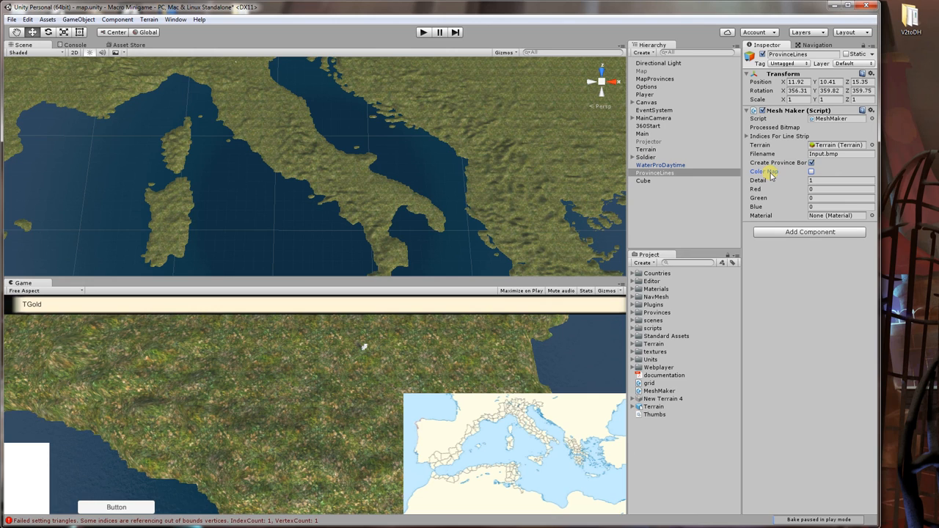
pyautogui.moveTo(771, 176)
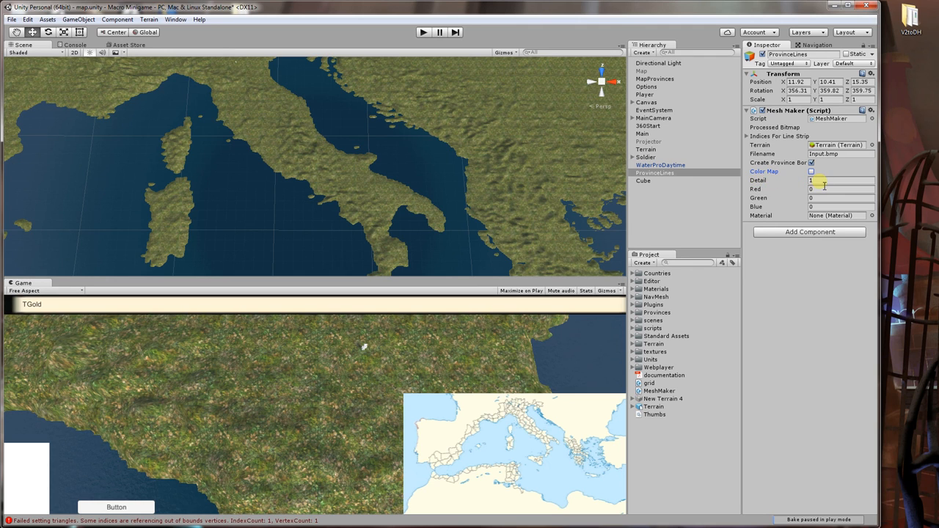
pyautogui.click(842, 181)
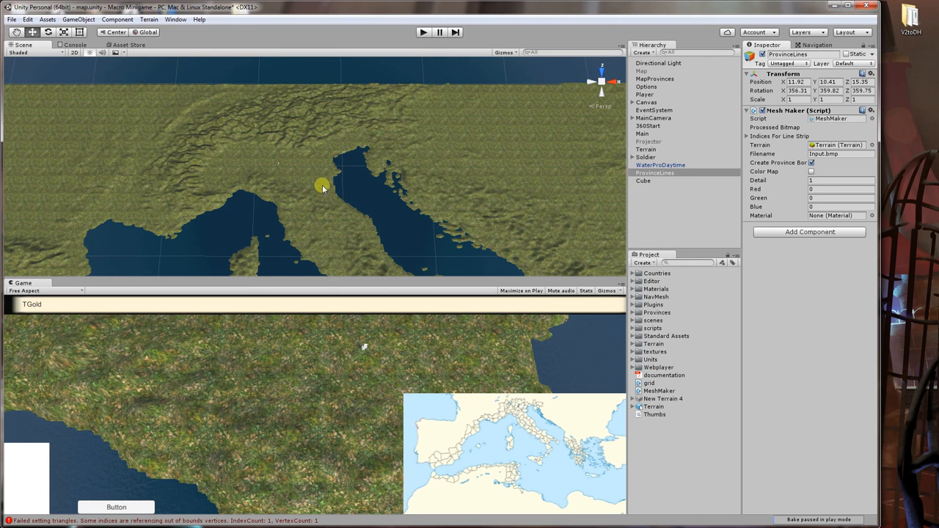
# Pan and tilt the Scene view toward northern Italy's coastline and Corsica
pyautogui.moveTo(323, 188); pyautogui.dragTo(396, 173)
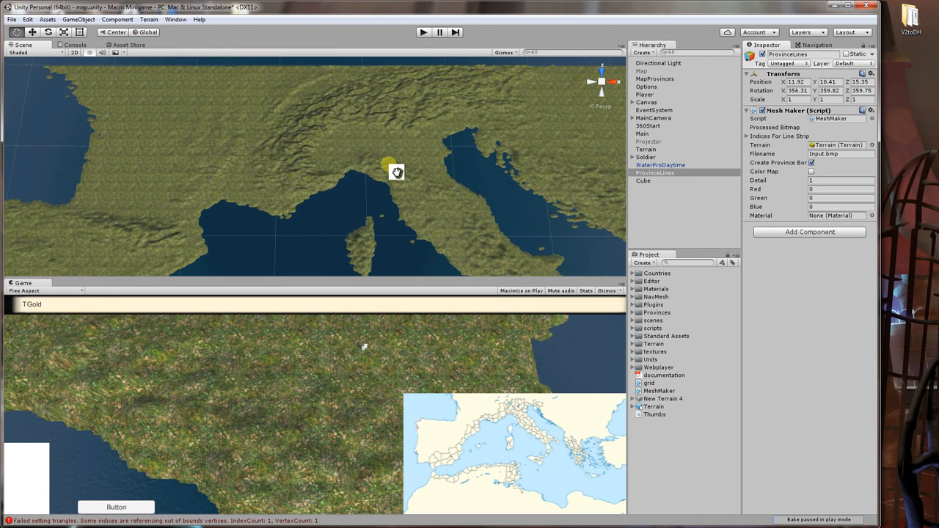
pyautogui.moveTo(396, 173); pyautogui.dragTo(361, 175)
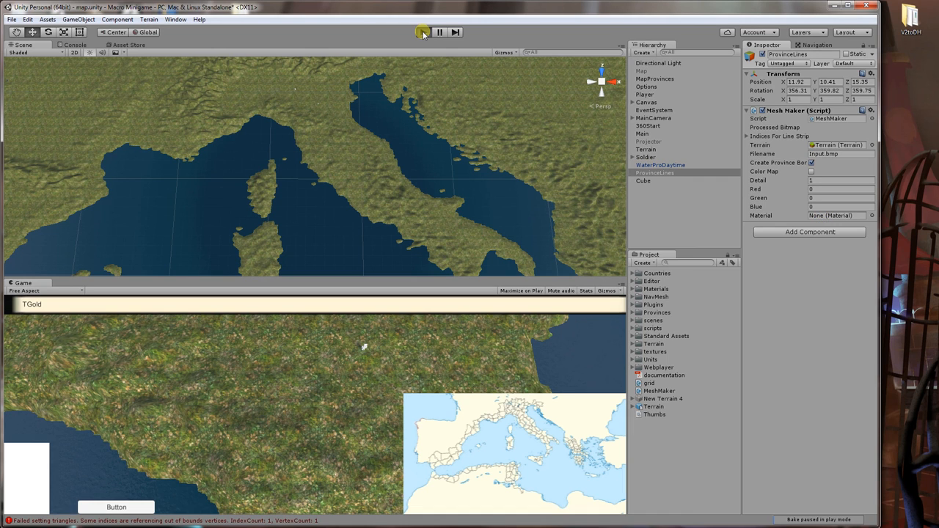
# Enter Play mode to generate pink province borders and inspect them across the terrain
pyautogui.click(423, 32)
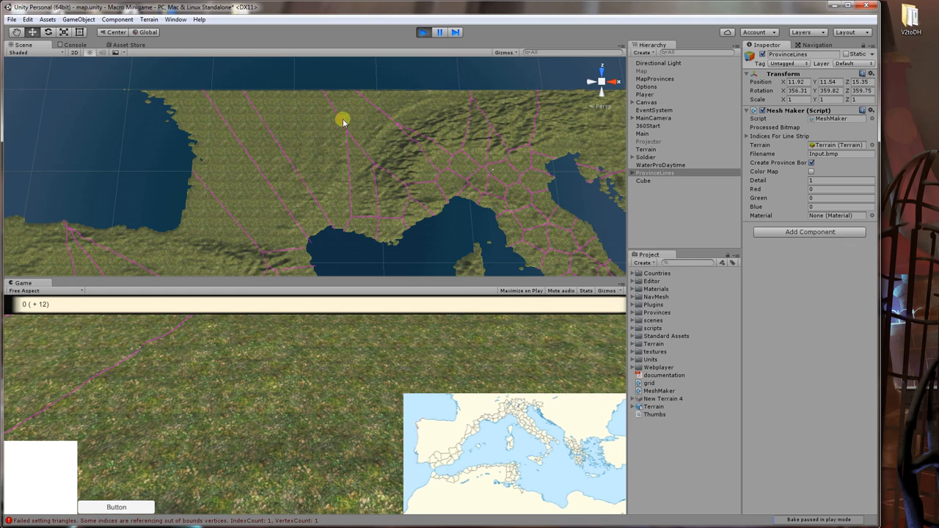
pyautogui.moveTo(343, 120); pyautogui.dragTo(208, 235)
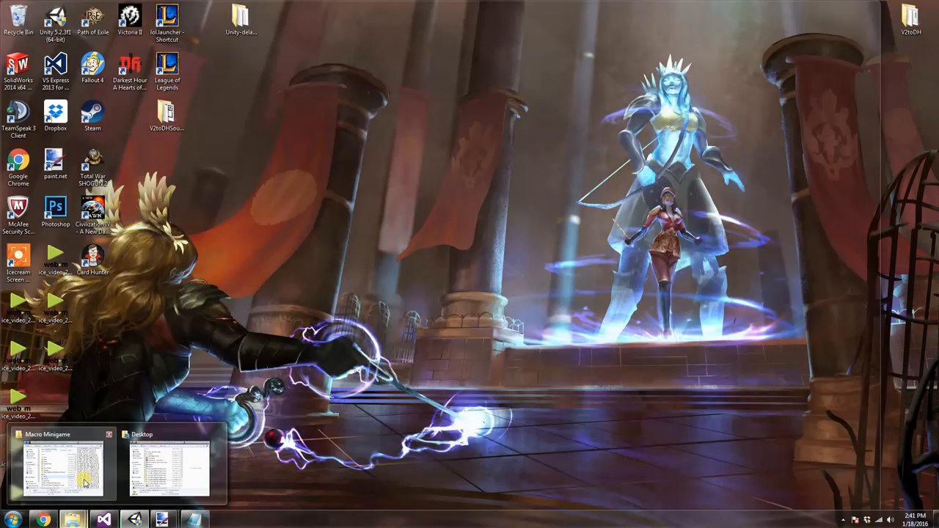
# Switch windows from minimized Unity toward the folder holding out.txt
pyautogui.click(60, 466)
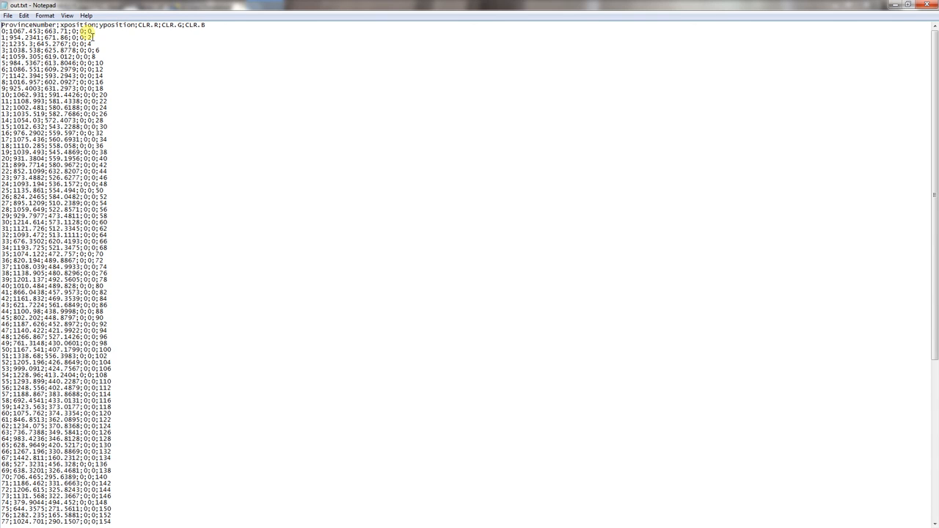
pyautogui.scroll(-3)
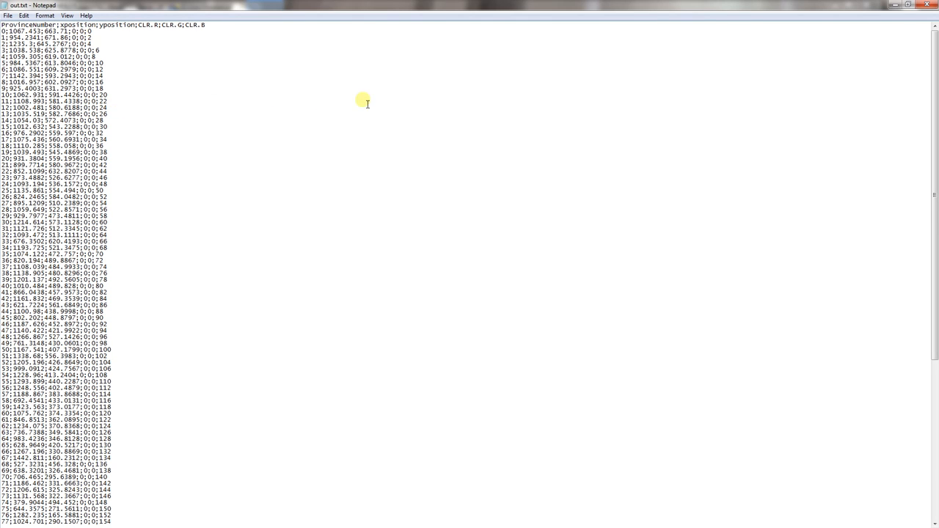
pyautogui.moveTo(222, 190)
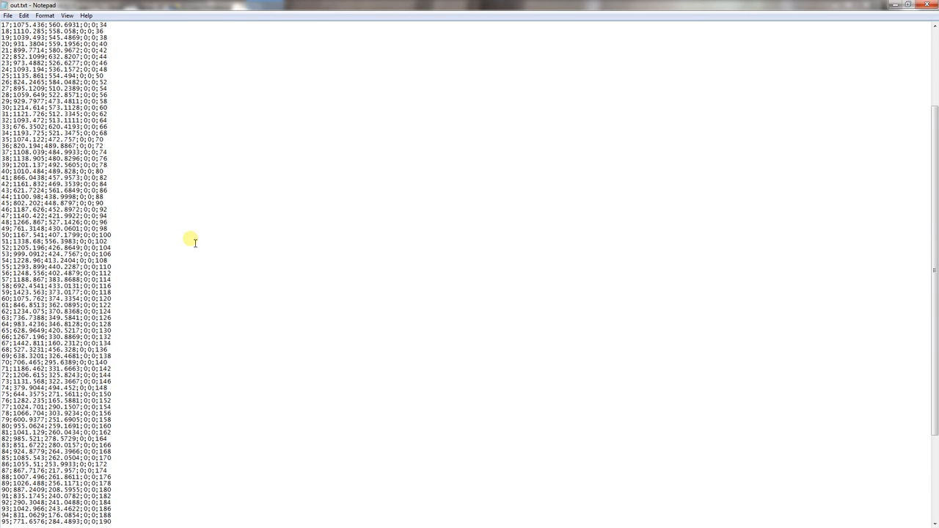
pyautogui.moveTo(619, 94)
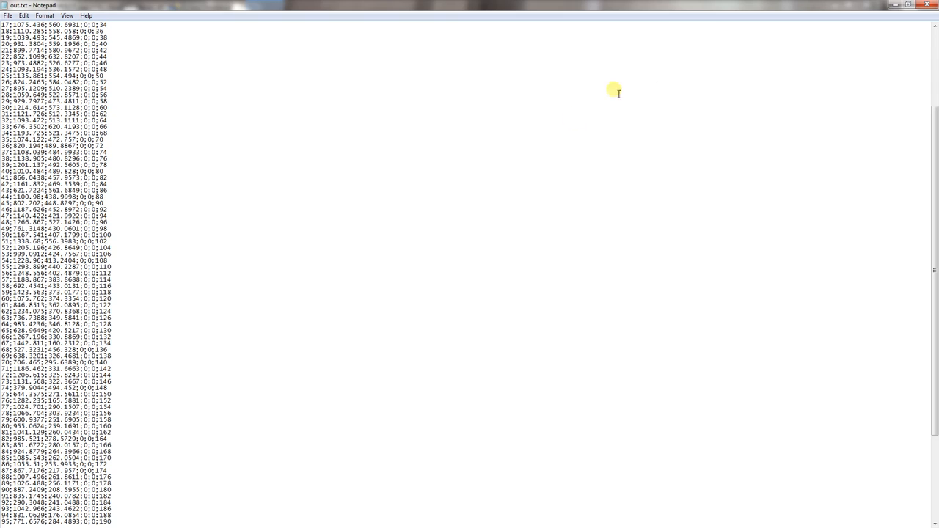
pyautogui.moveTo(620, 94)
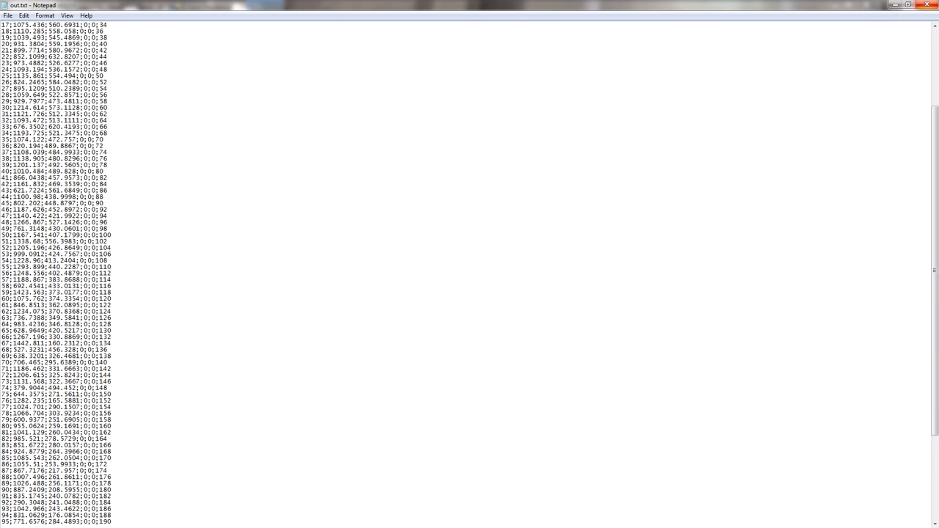